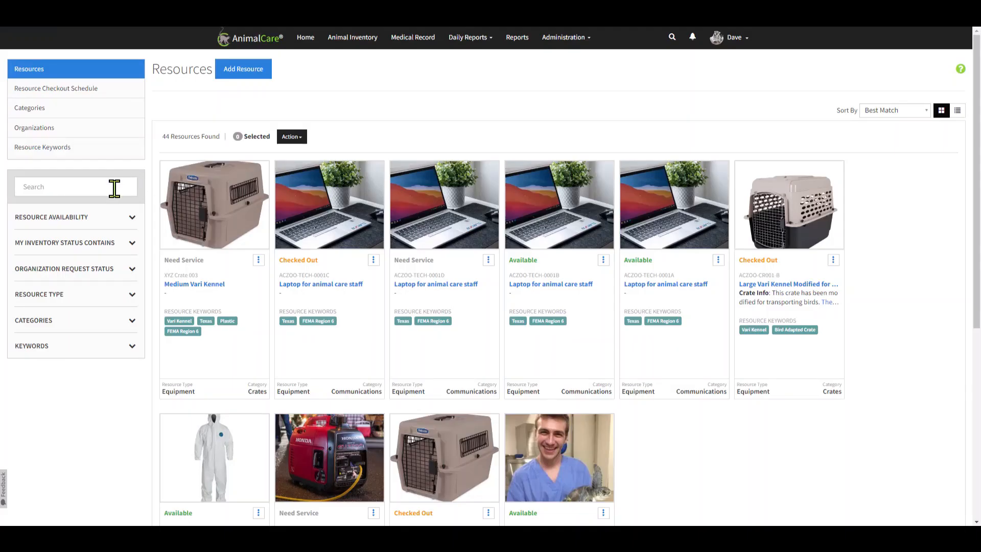
mouse_move(156, 220)
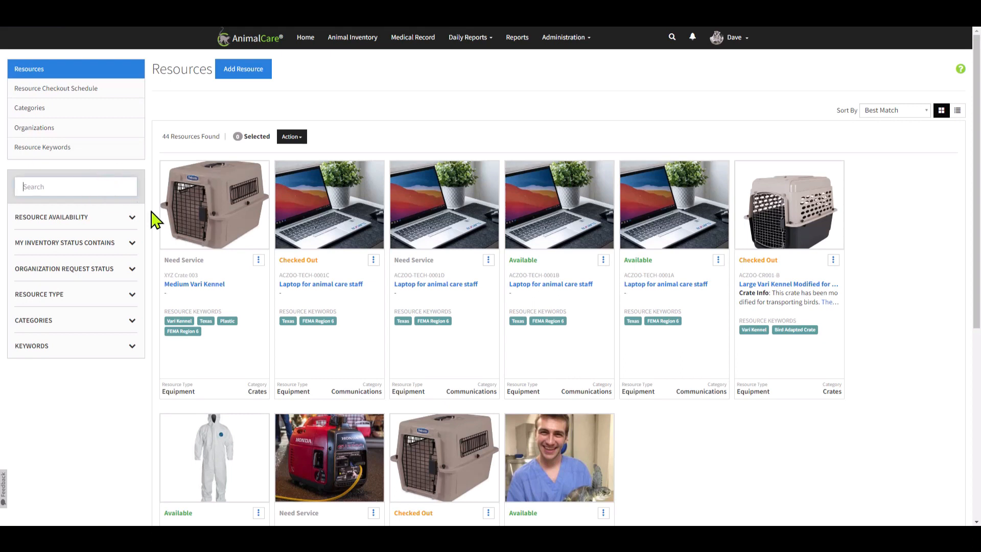
Expand the 'My Inventory Status Contains' filter to reveal the status choices
click(52, 216)
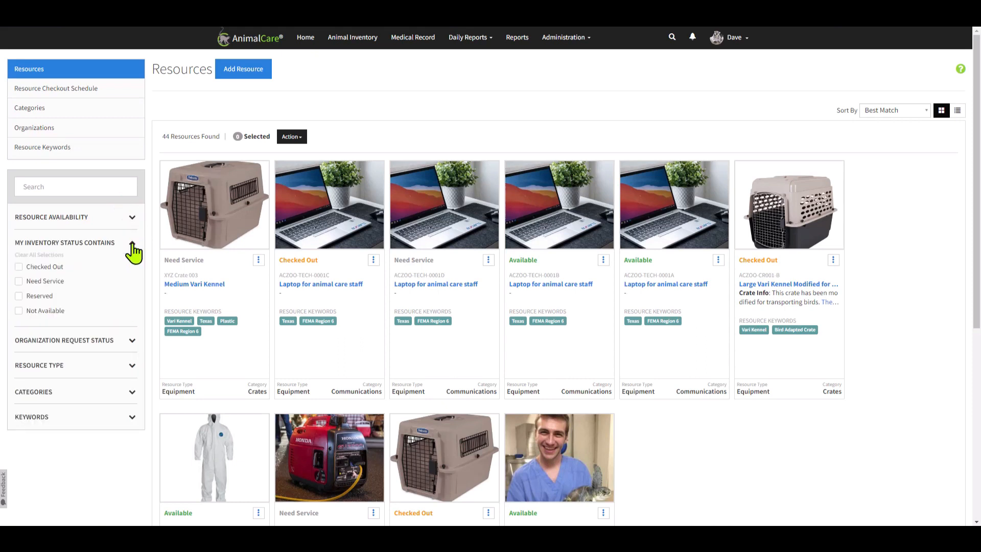
Review the Organization Request Status and Categories filter sections, leaving them collapsed
click(132, 243)
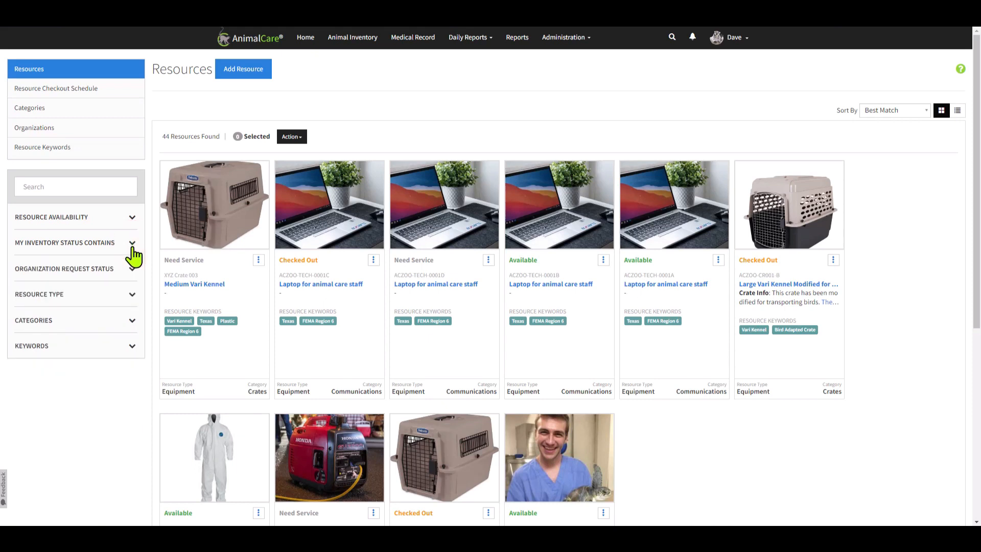
click(65, 269)
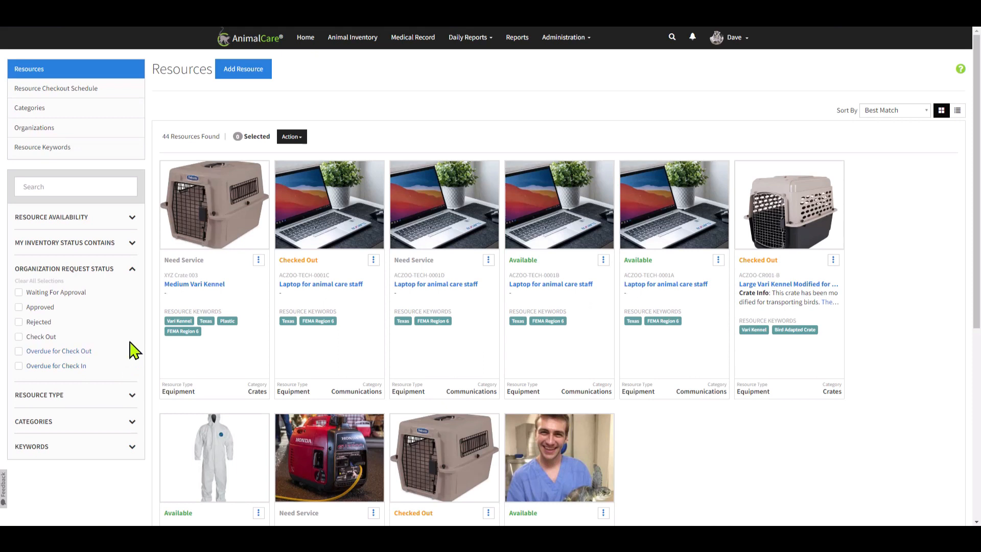
mouse_move(134, 276)
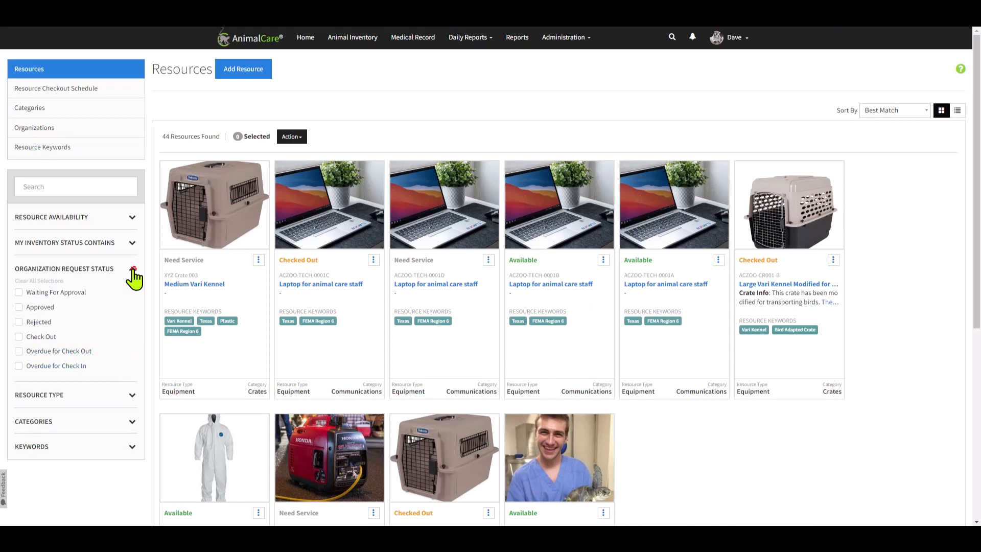
click(131, 272)
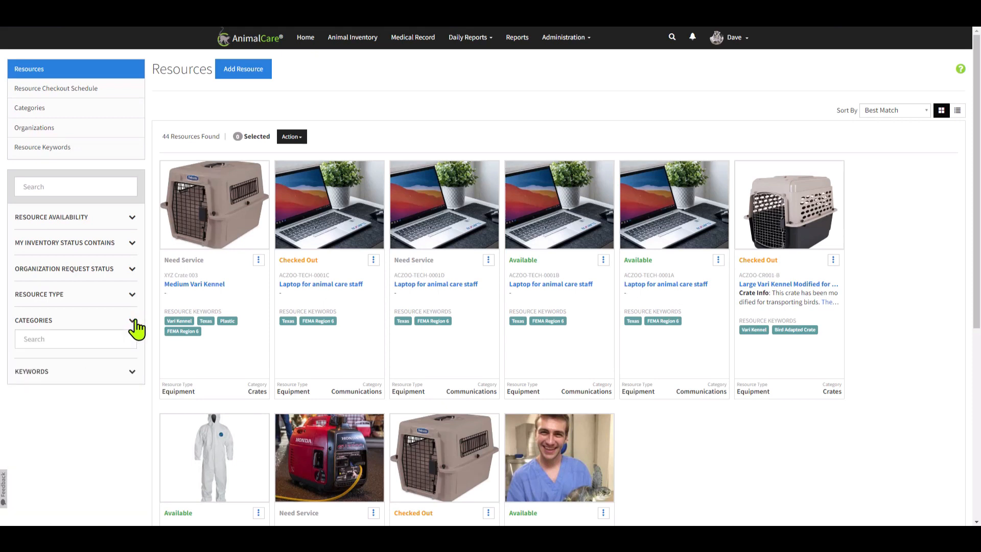
click(131, 320)
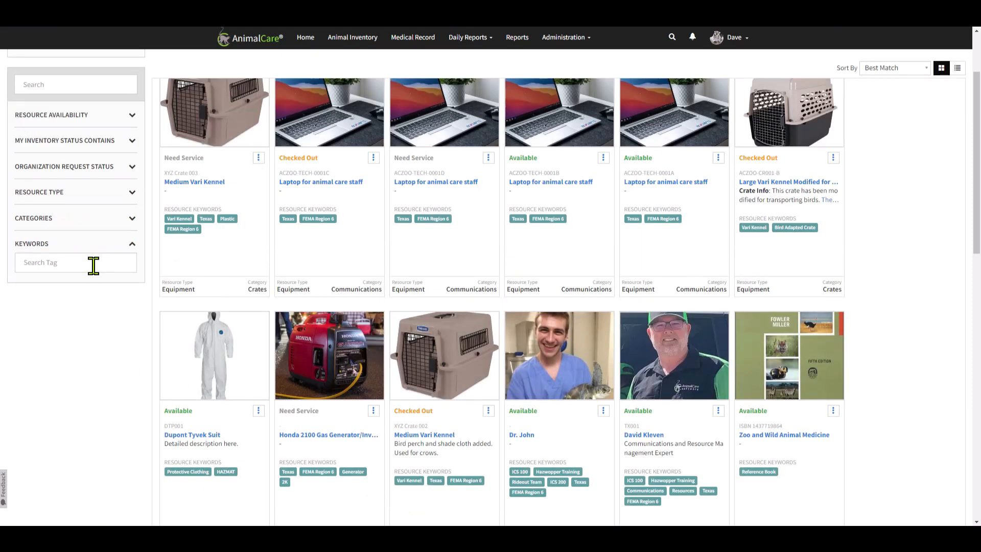
Filter resources by the Personnel/Rideout Team keyword, narrowing the list to 2 personnel
click(75, 262)
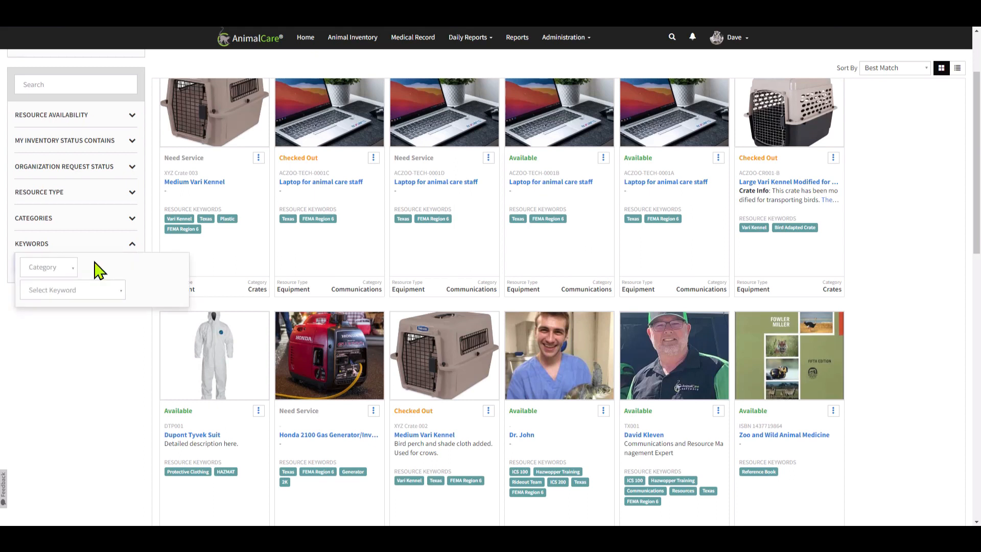
mouse_move(101, 297)
text(R)
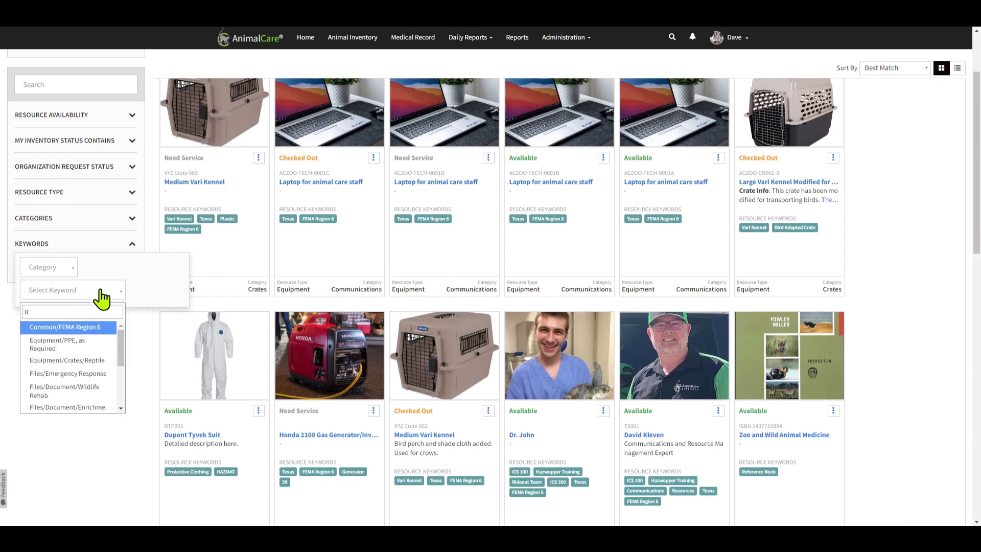
text(ide)
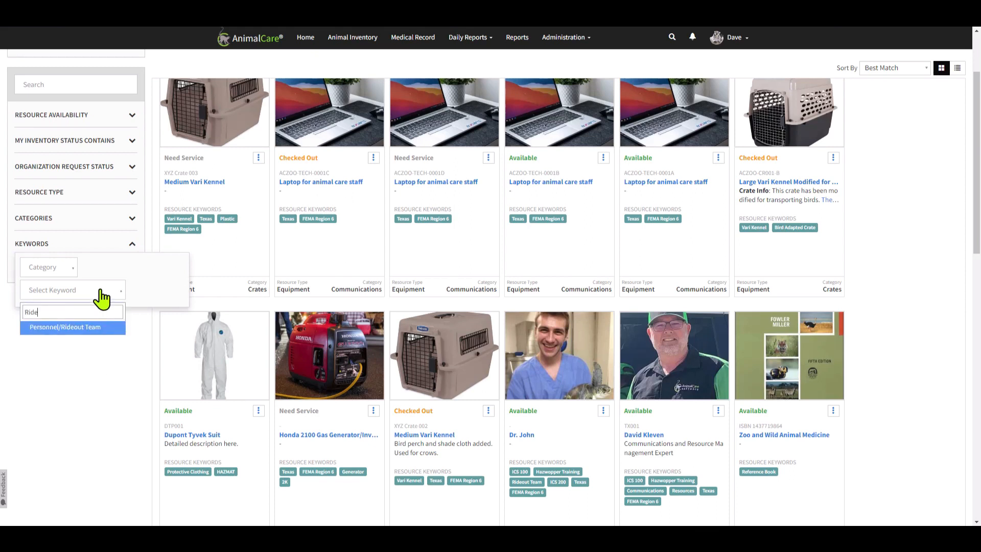
click(65, 326)
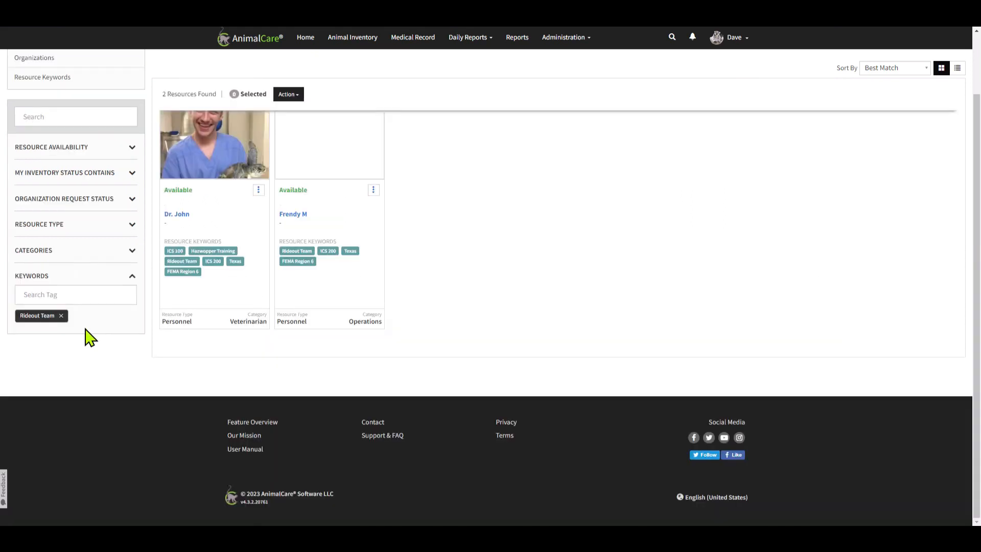
scroll(up, 3)
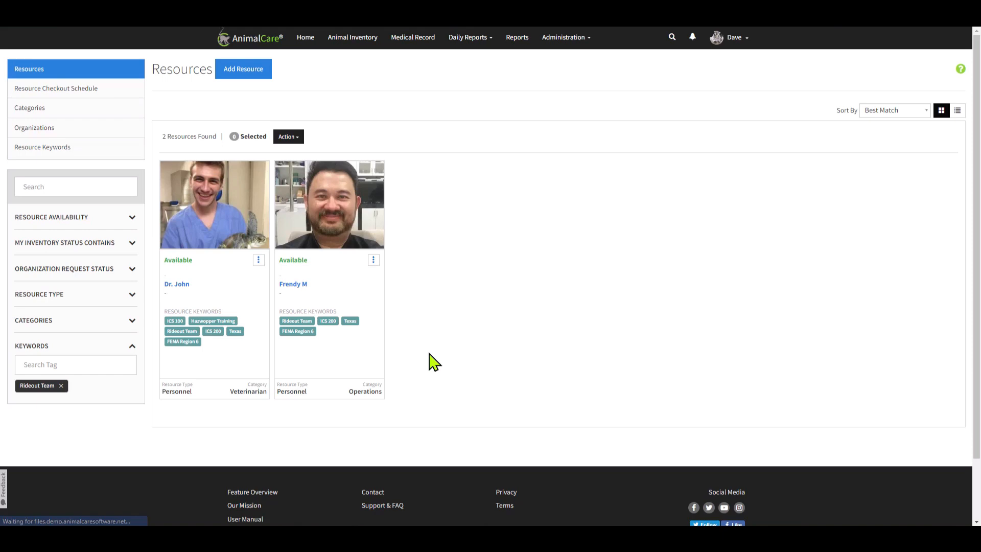